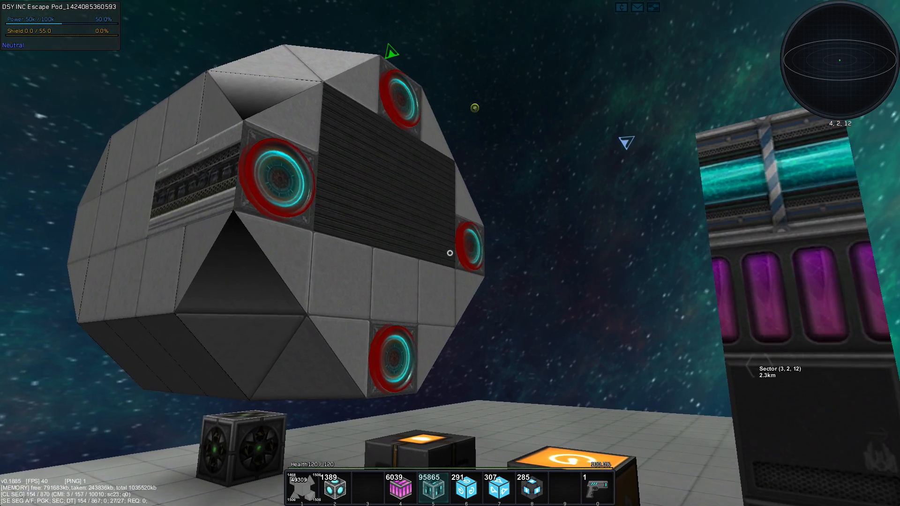
{"action": "mouse_move", "coordinate": [450, 253]}
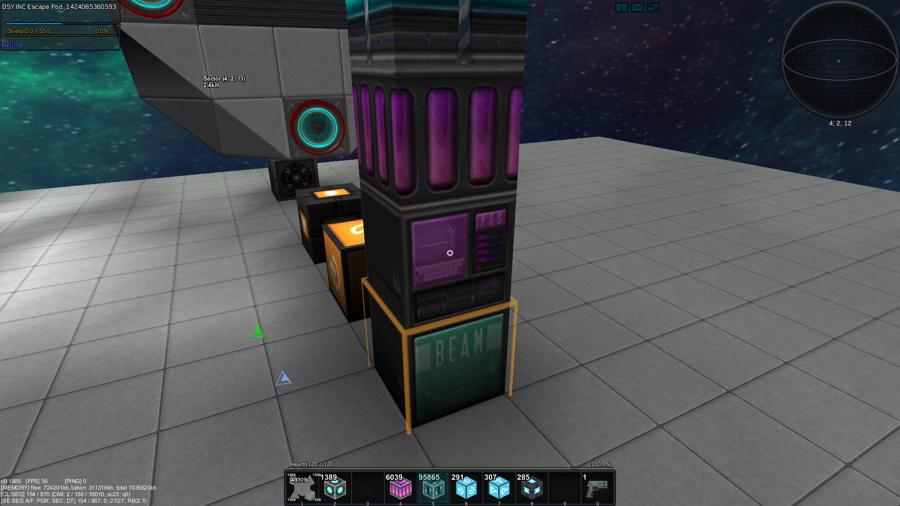
Enter the hangar structure's core to take its controls in flight mode.
{"action": "left_click", "coordinate": [454, 252]}
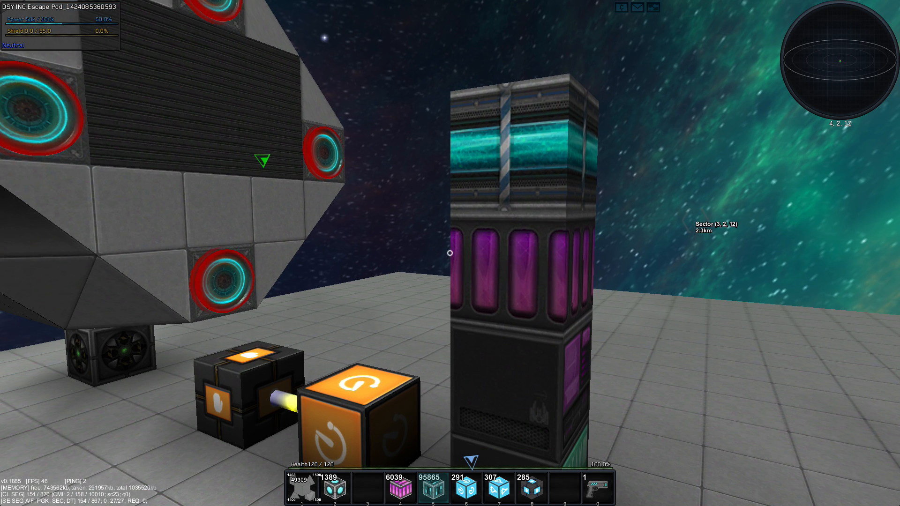
{"action": "mouse_move", "coordinate": [450, 252]}
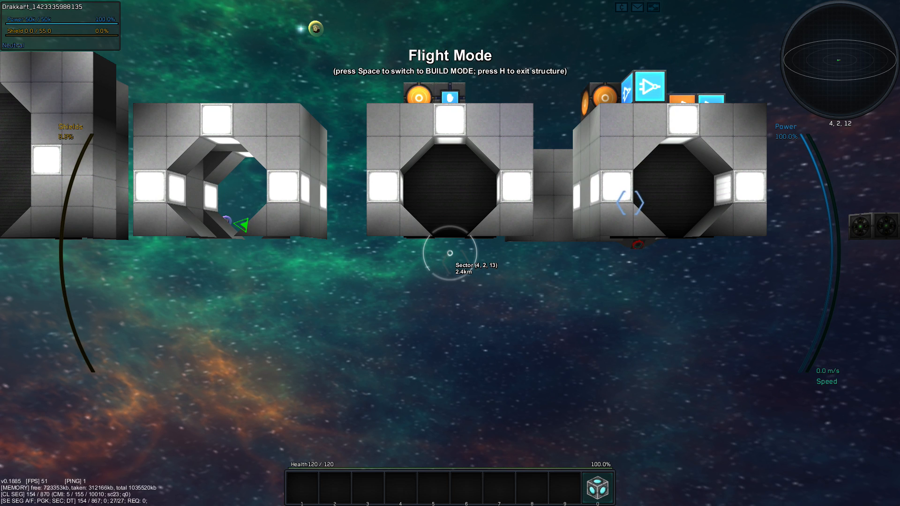
Leave the hangar structure's controls to place a new ship core above the platform.
{"action": "key", "text": "space"}
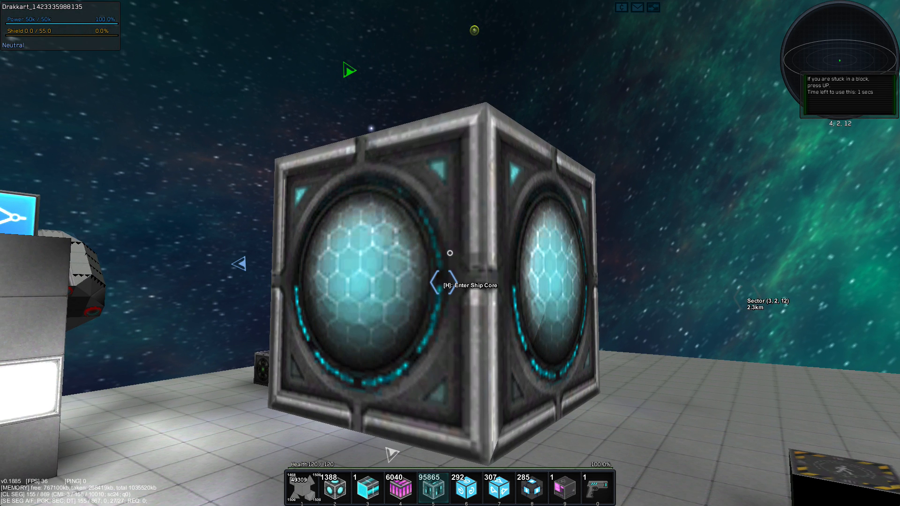
Enter the new ship core, toggle to flight mode and back into build mode.
{"action": "key", "text": "h"}
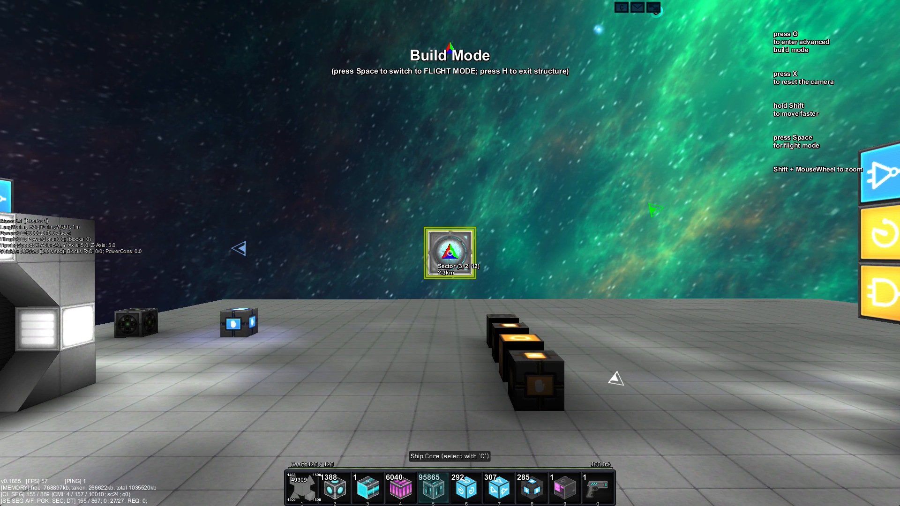
{"action": "key", "text": "space"}
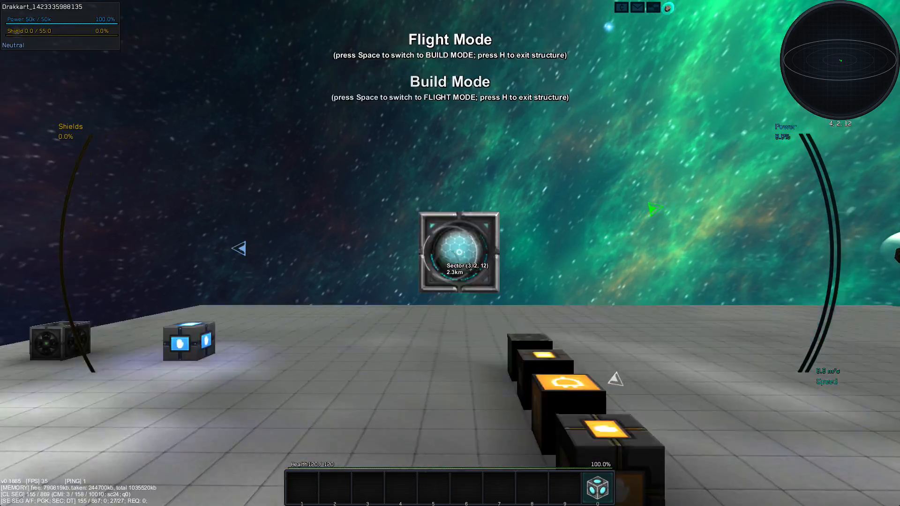
{"action": "key", "text": "space"}
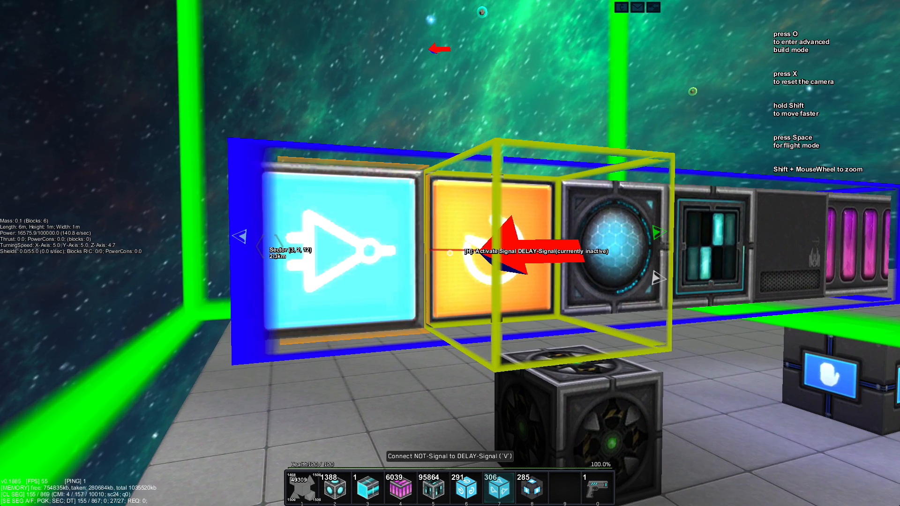
Connect the NOT-Signal block so its output feeds the DELAY-Signal block.
{"action": "key", "text": "v"}
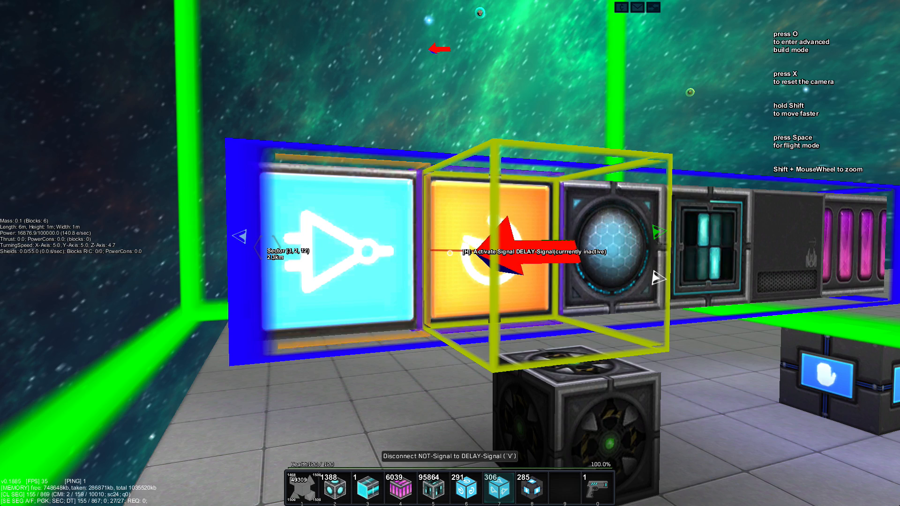
{"action": "key", "text": "h"}
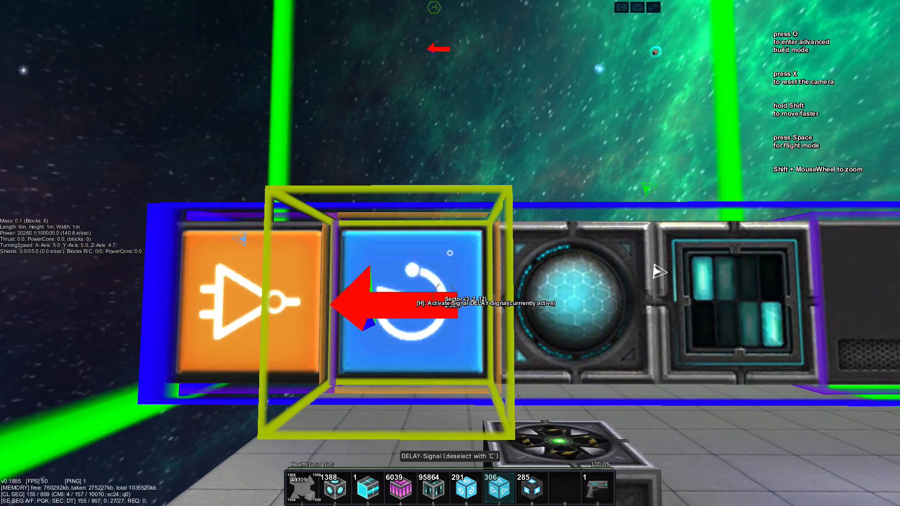
Connect the DELAY-Signal block back into the NOT gate, closing the clock loop.
{"action": "key", "text": "space"}
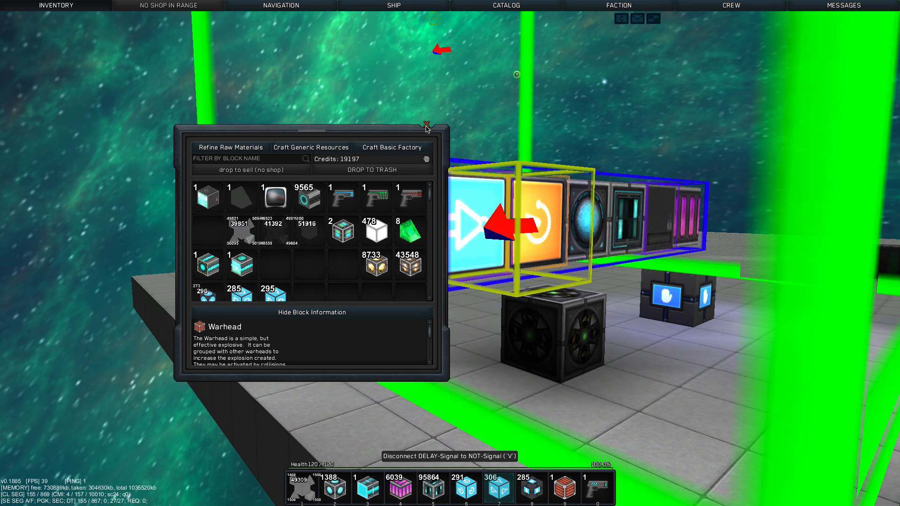
Move the Warhead into hotbar slot 9 and close the inventory.
{"action": "left_click", "coordinate": [426, 125]}
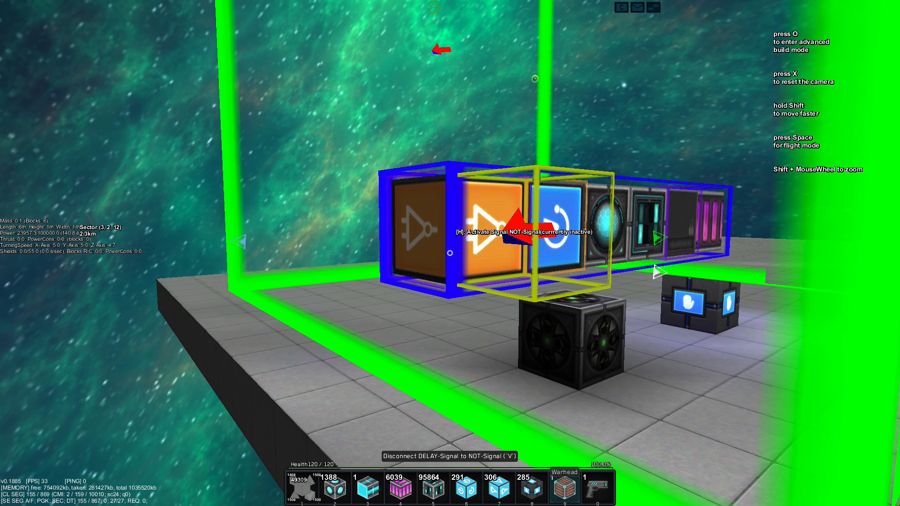